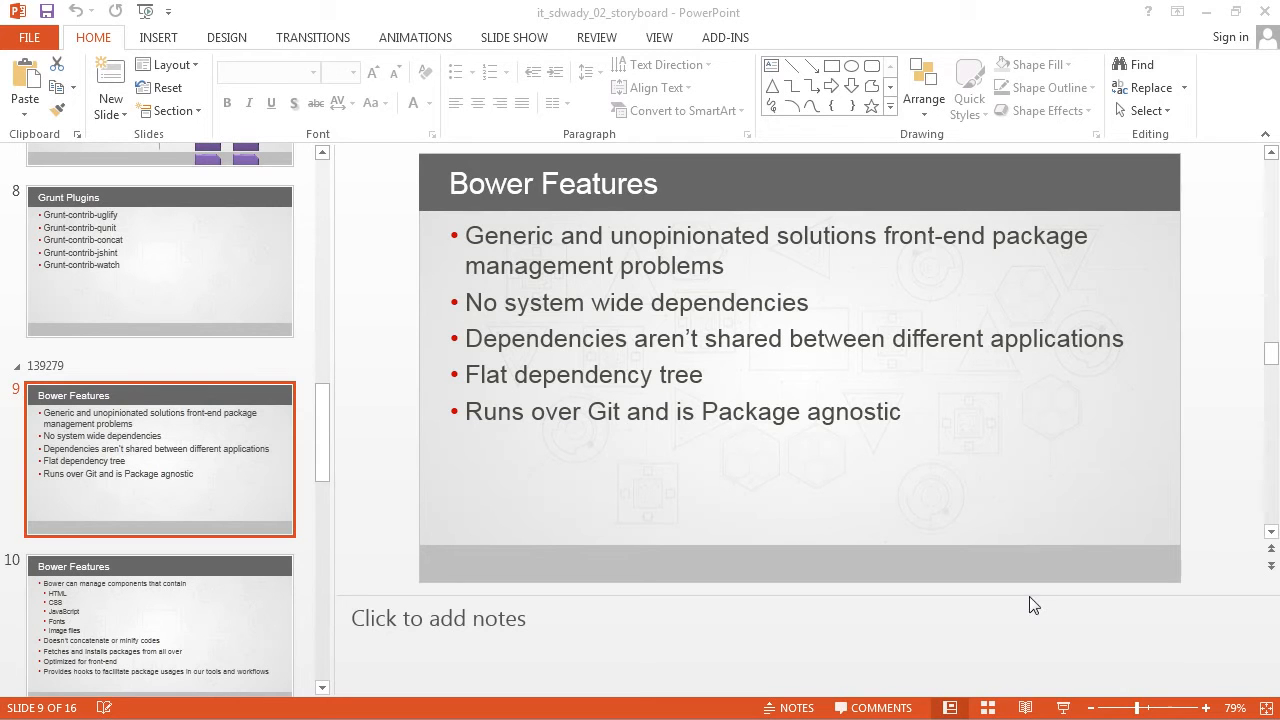
pyautogui.moveTo(162, 645)
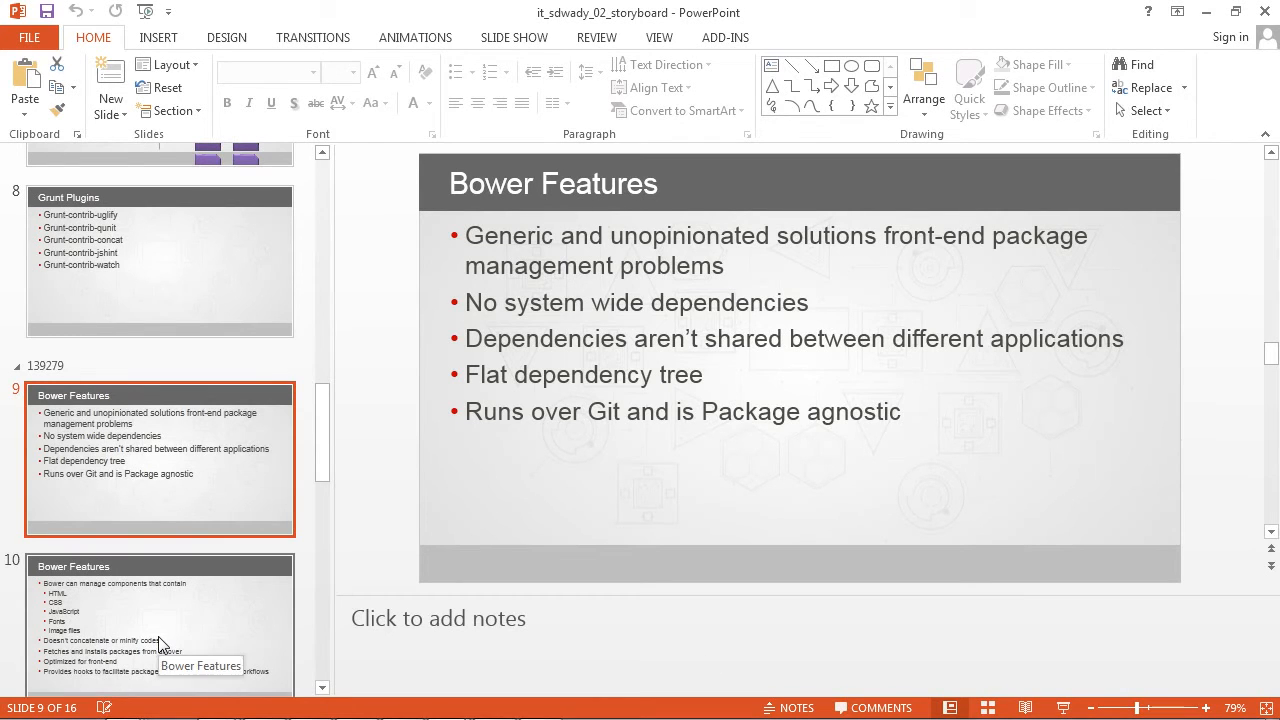
# Step: Open slide 10, the second Bower Features slide listing manageable components and capabilities
pyautogui.click(160, 625)
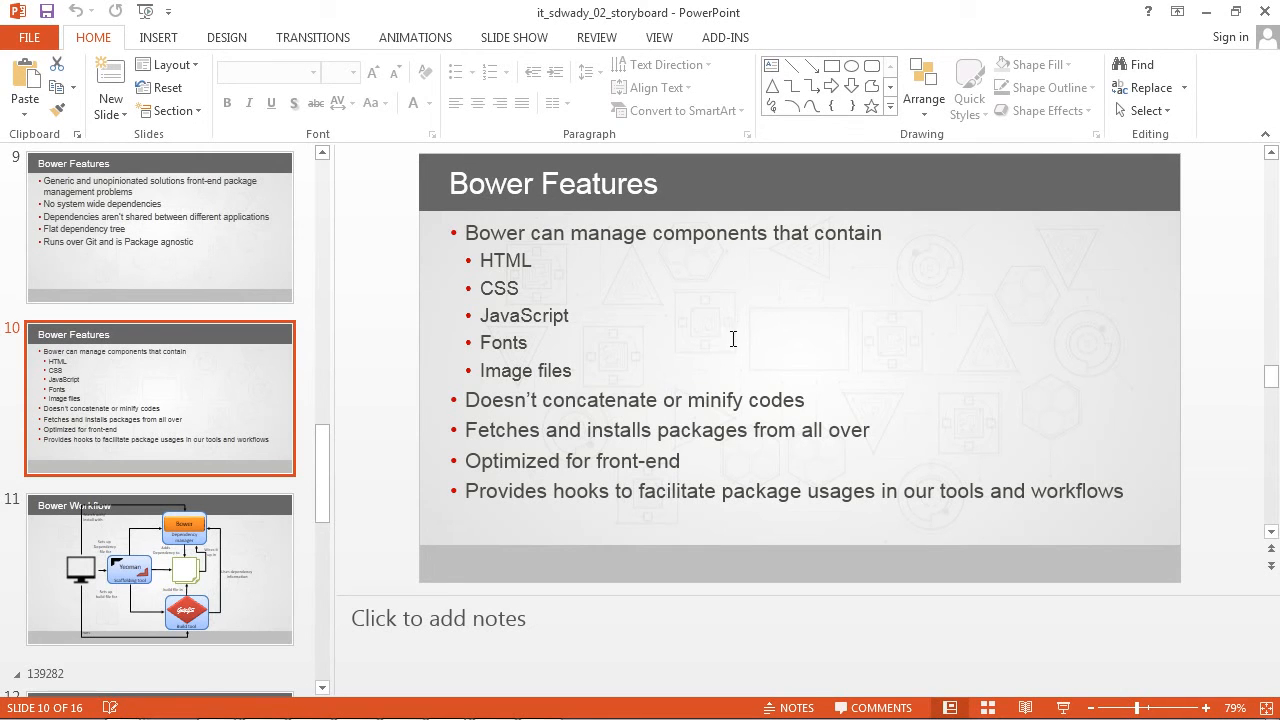
# Step: Open slide 11, Bower Workflow, and scroll right to compare the diagram with the source image
pyautogui.click(160, 568)
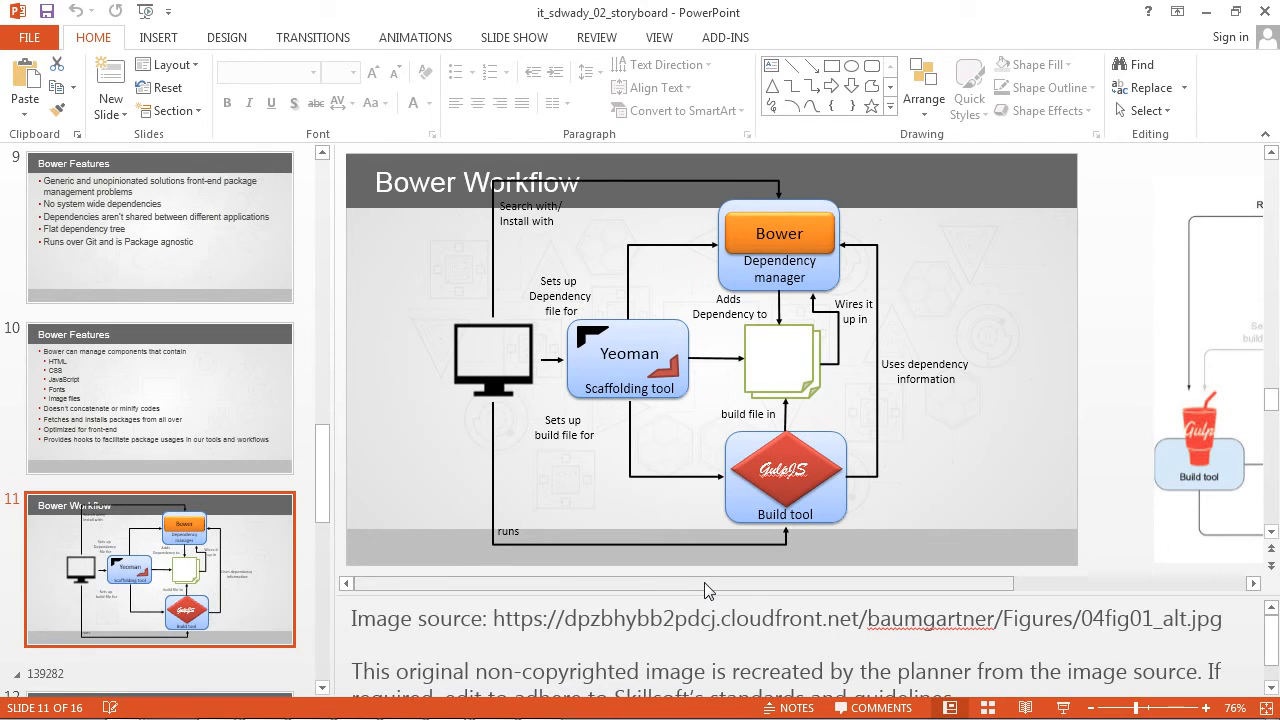
pyautogui.hscroll(3)
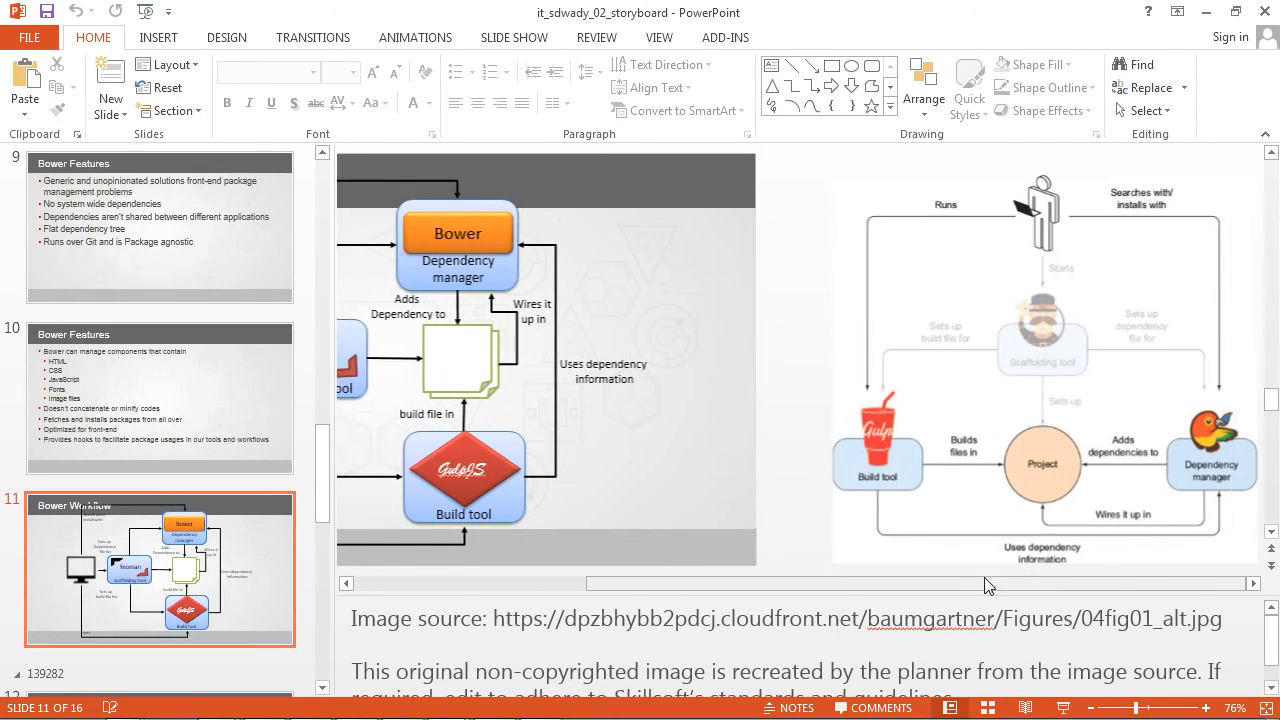